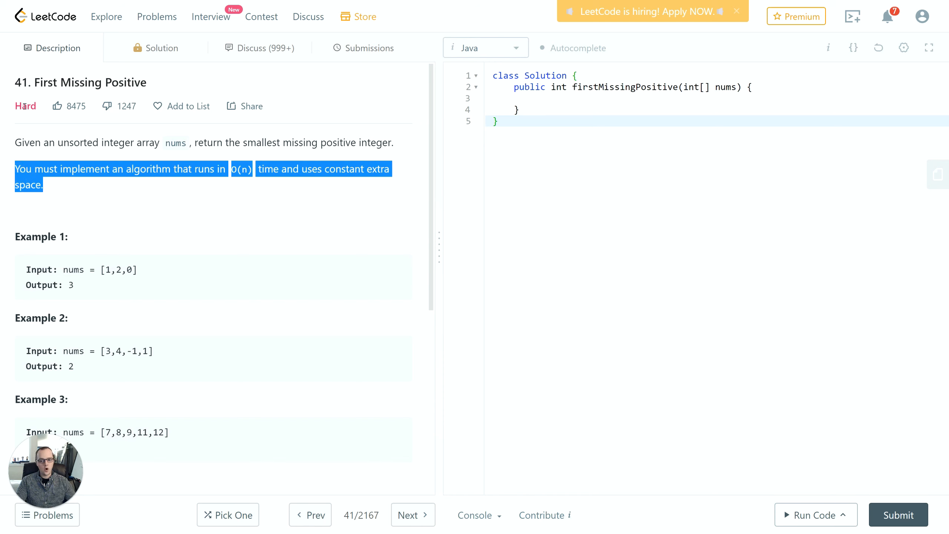
Highlight the O(n) constant-space requirement and the Example 3 input while reading the problem
left_click(81, 178)
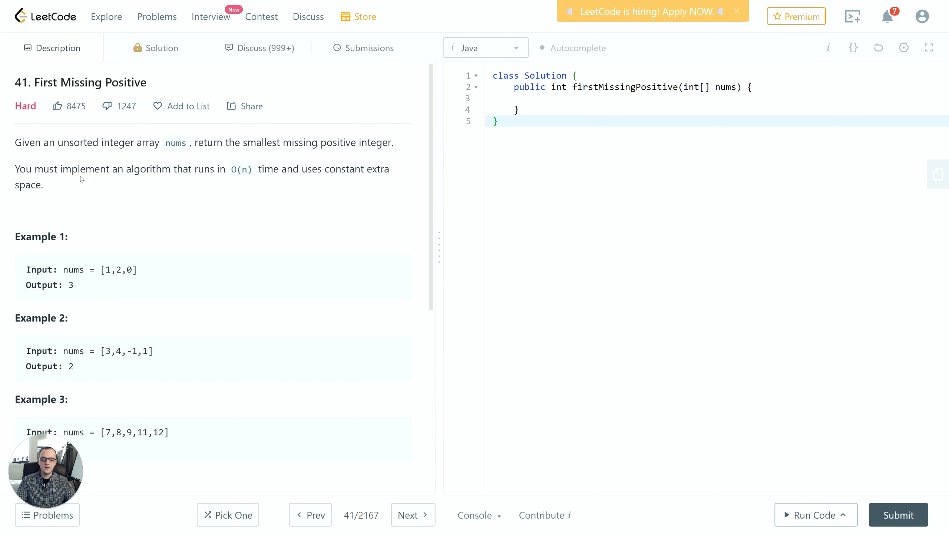
left_click_drag(16, 169, 44, 185)
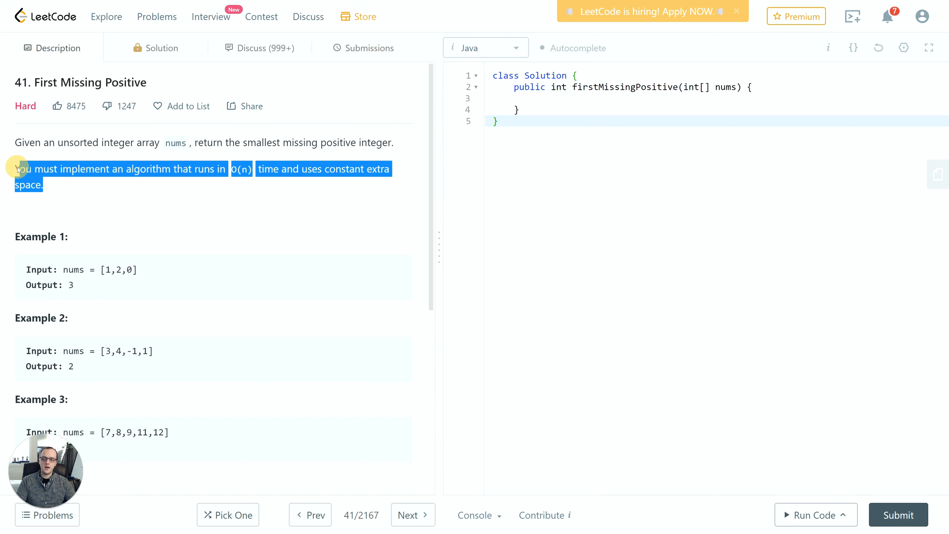
mouse_move(62, 175)
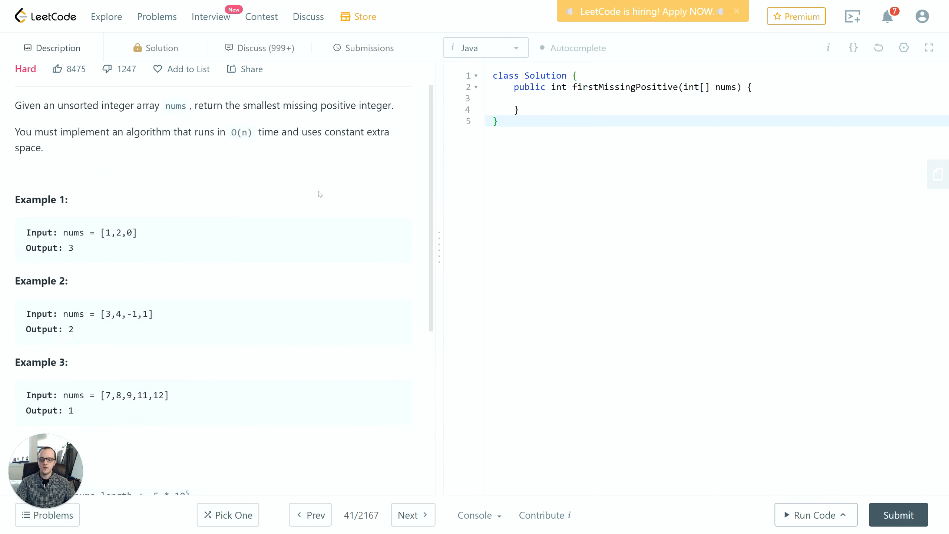
scroll("down", 3)
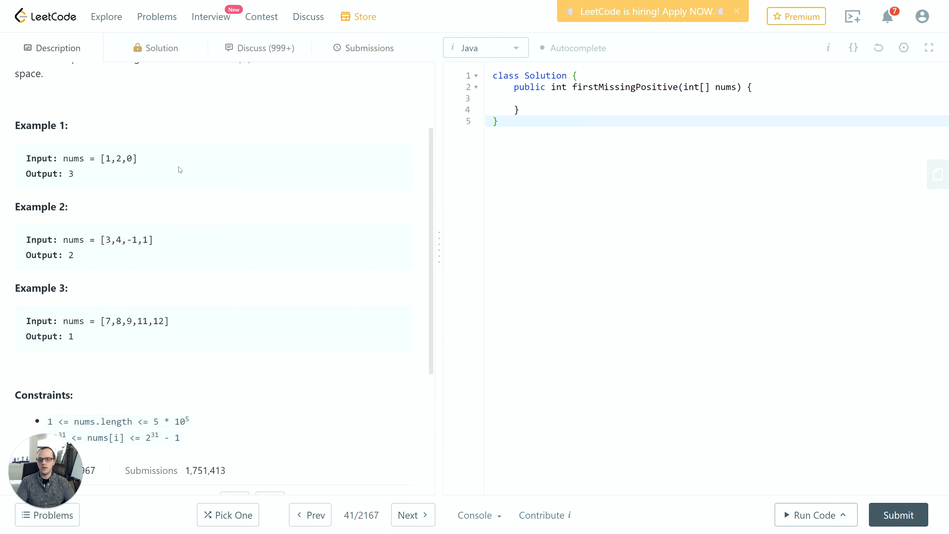
mouse_move(129, 172)
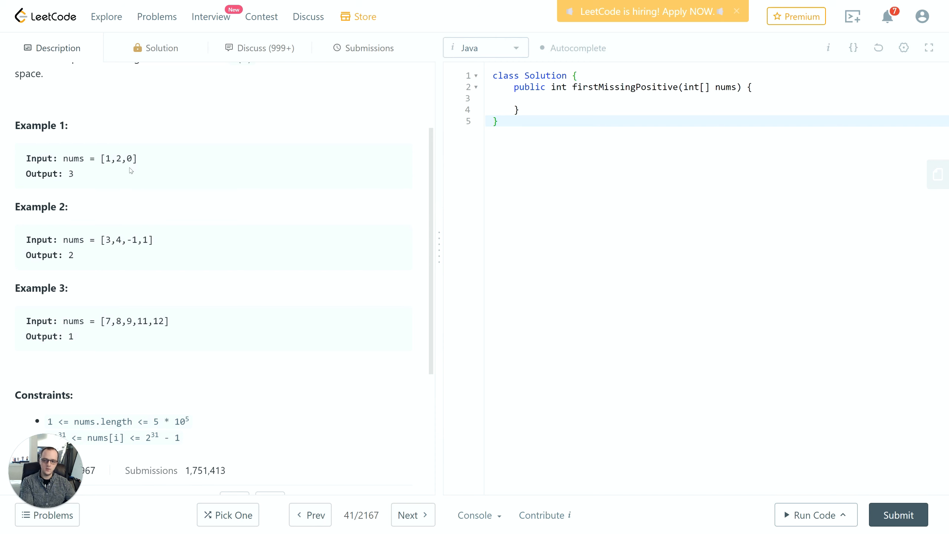
double_click(128, 158)
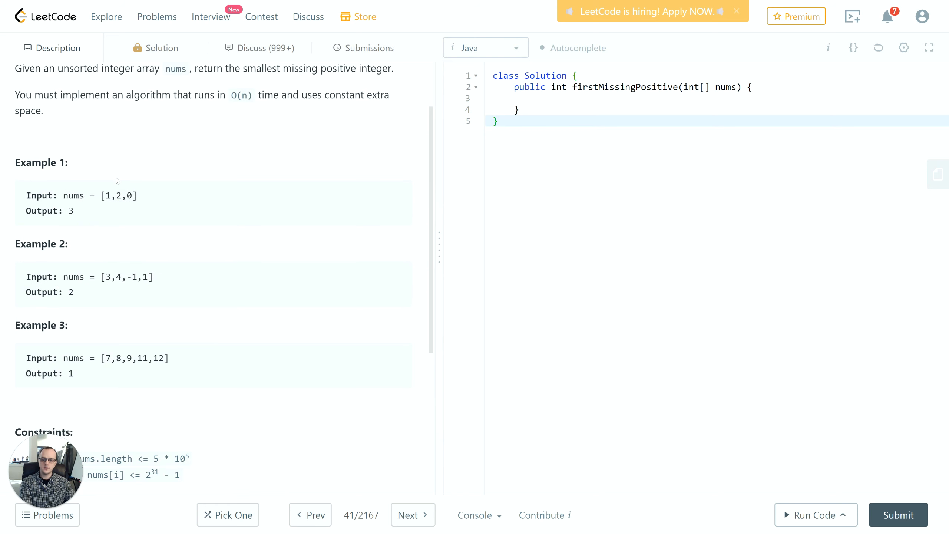
mouse_move(100, 192)
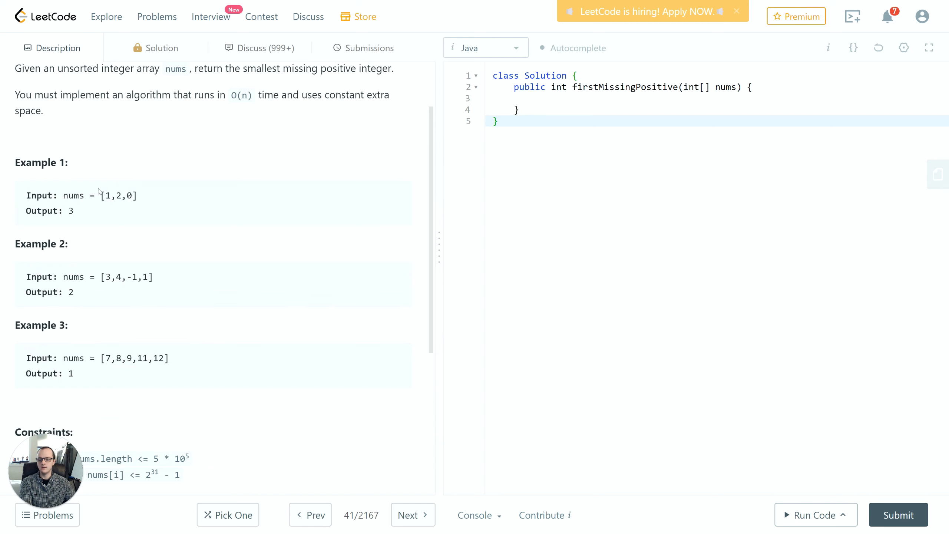
scroll("down", 3)
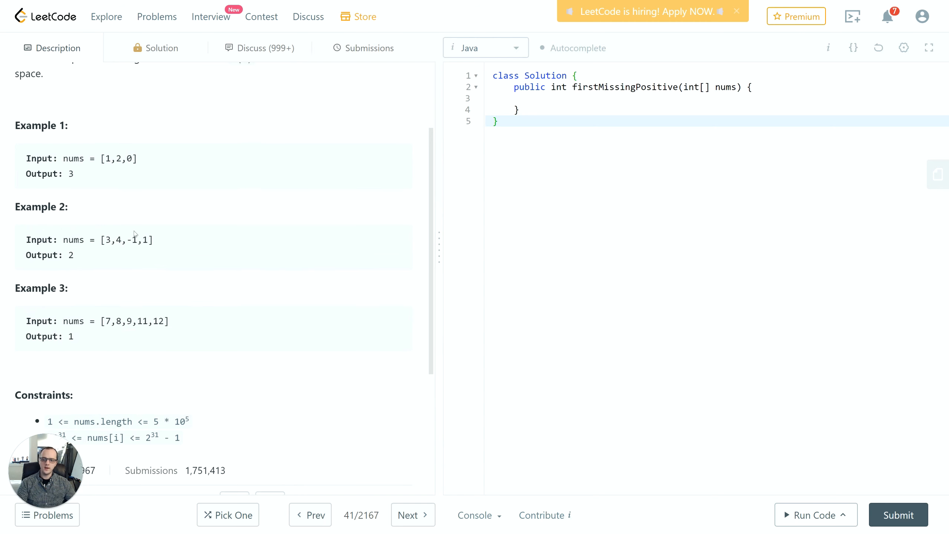
mouse_move(79, 255)
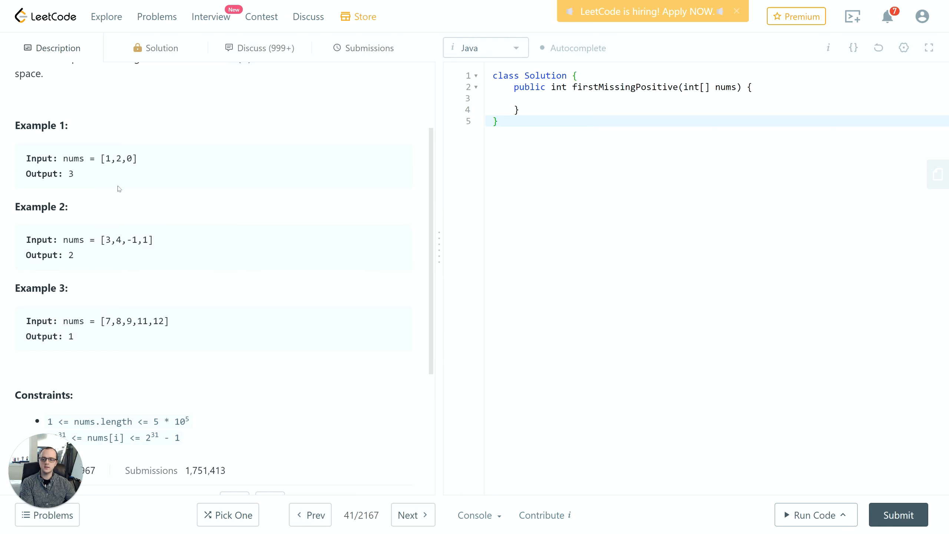
mouse_move(99, 180)
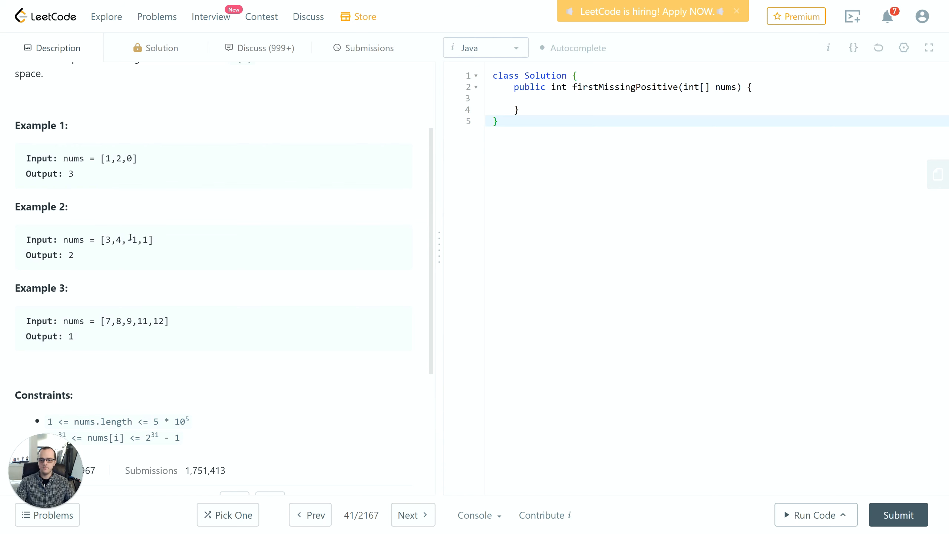
scroll("down", 3)
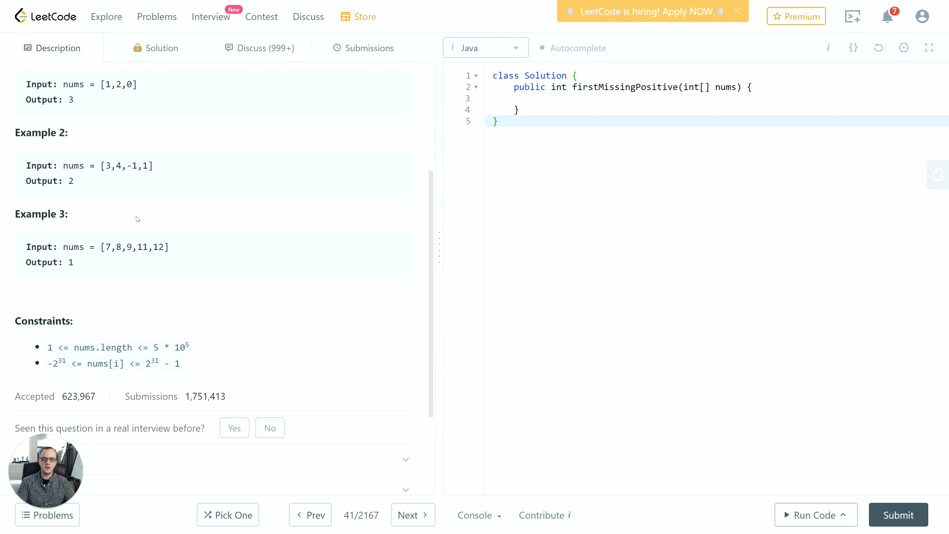
mouse_move(157, 240)
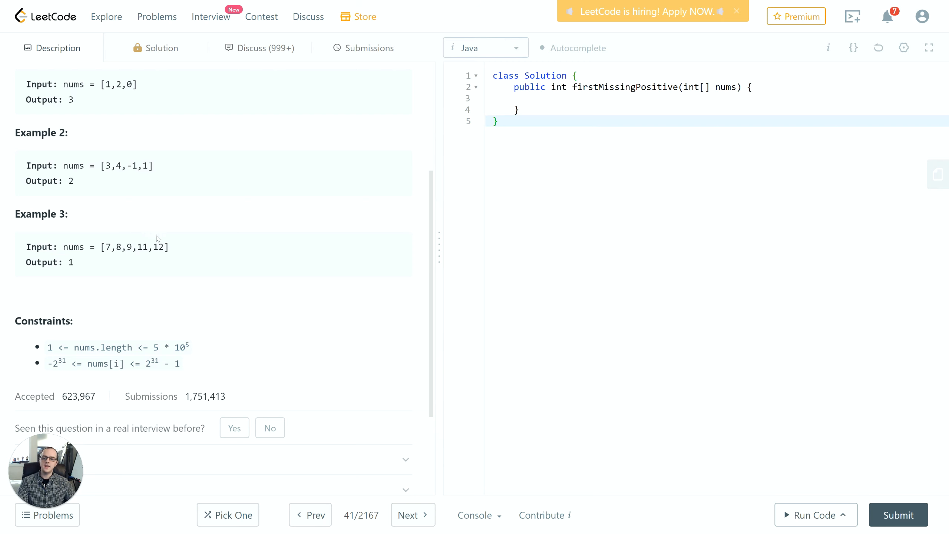
double_click(134, 246)
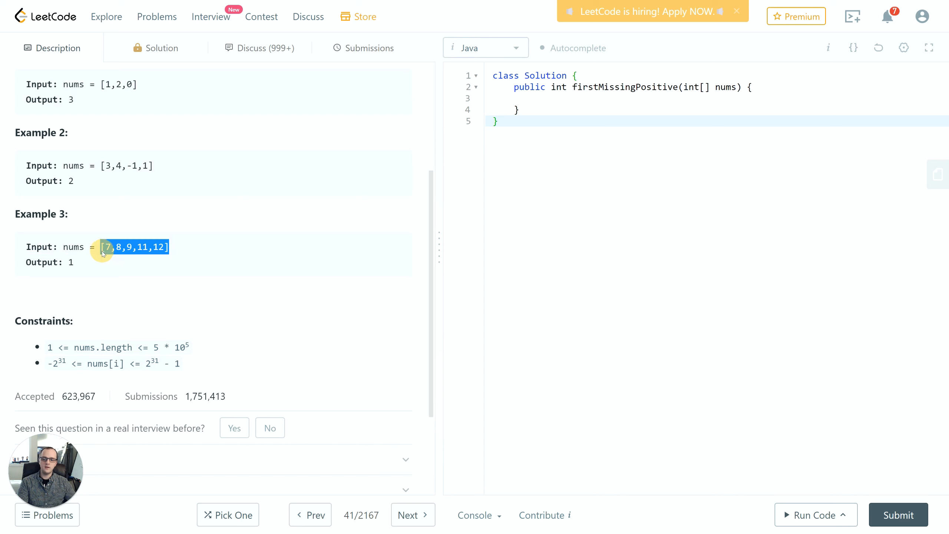
left_click(106, 266)
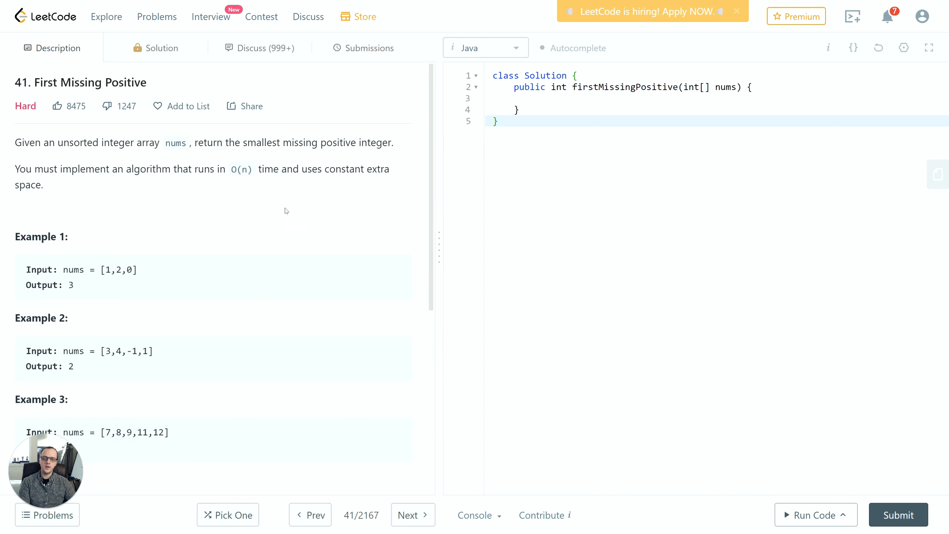
Add comments explaining the first run swaps misplaced values, then start a boundary-check comment
double_click(376, 169)
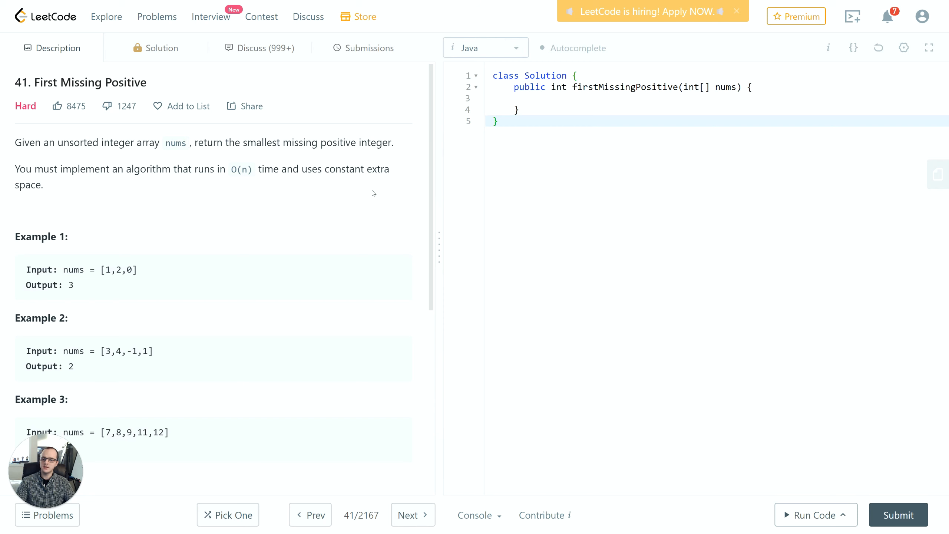
mouse_move(144, 263)
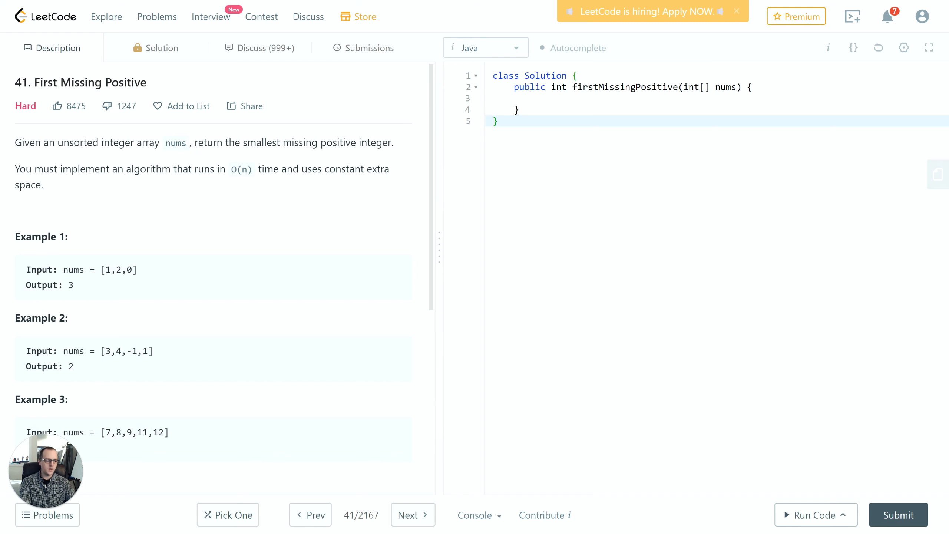
type("//")
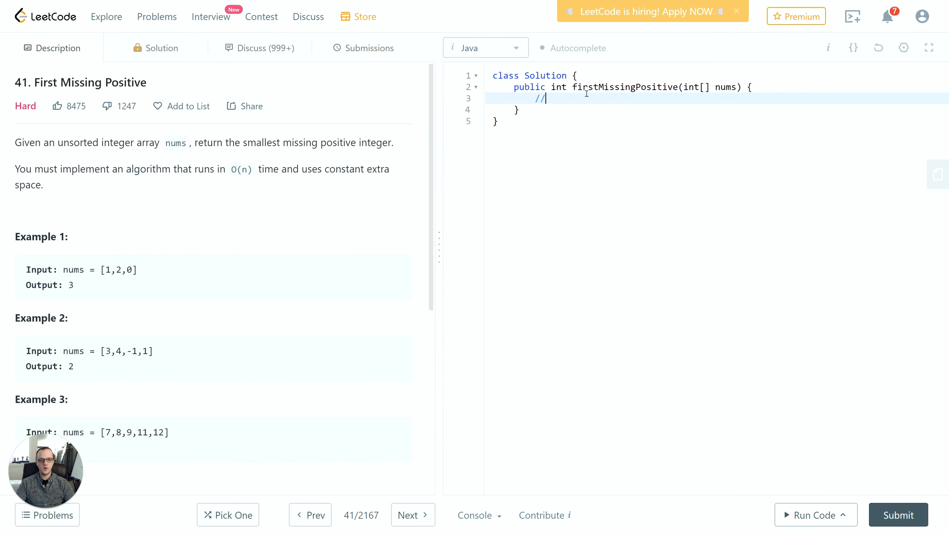
type("first run, swap out items that")
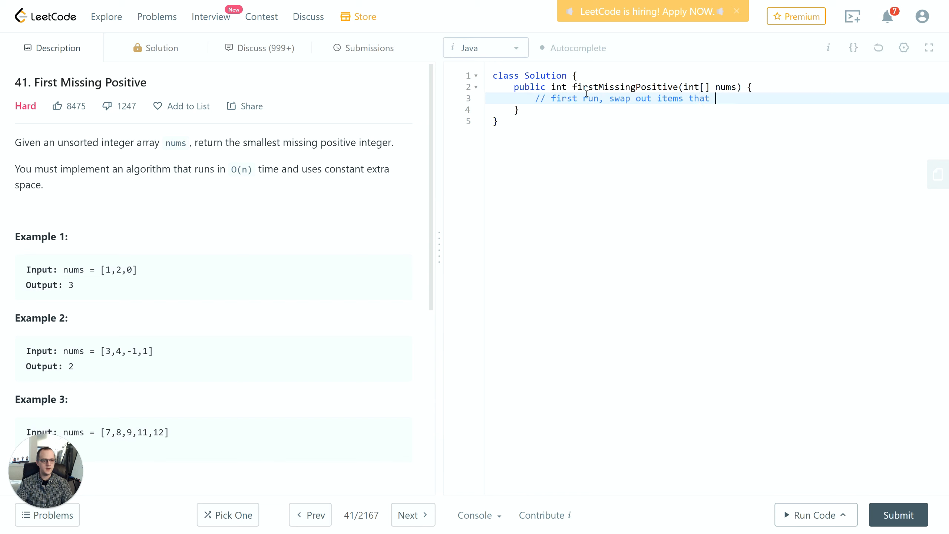
type("are not in \"Expected\"")
type("for (int i = 0; i < nums.length; i++) {")
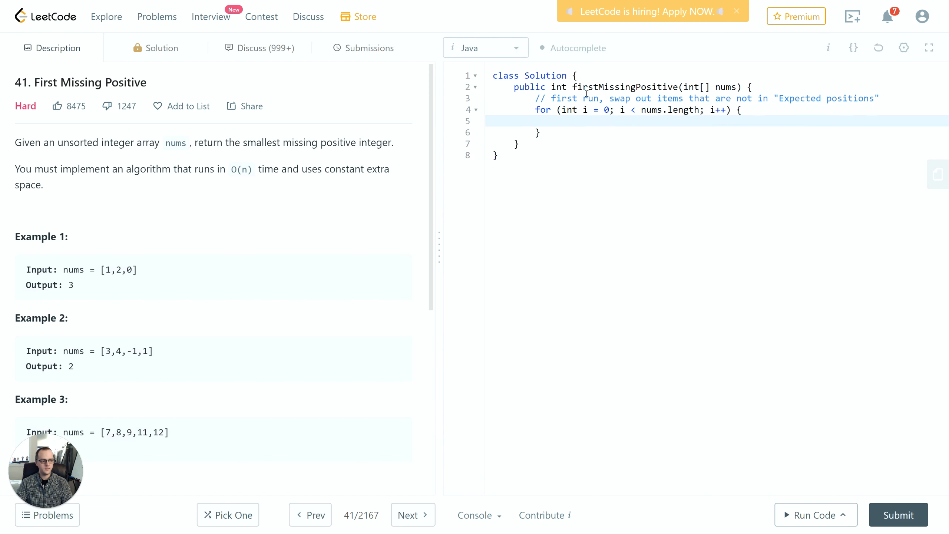
type("// check if the value is within boundaries")
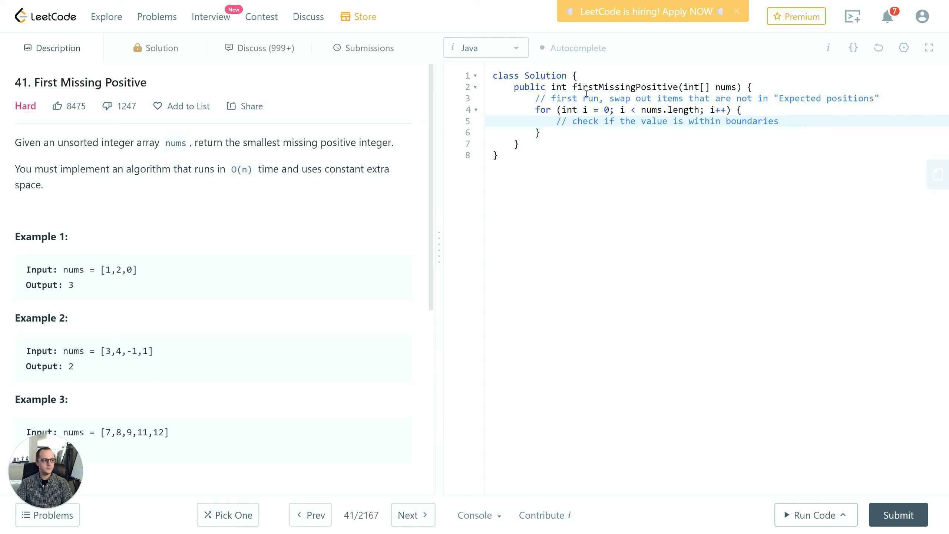
type("and is not already in its correct")
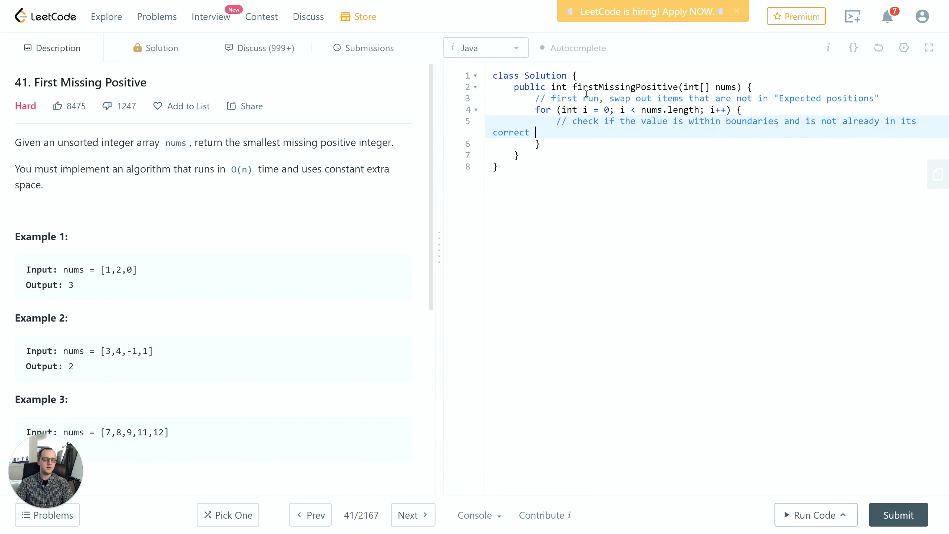
Write the if condition: nums[i] > 0, within nums.length, and not equal to i + 1
type("position")
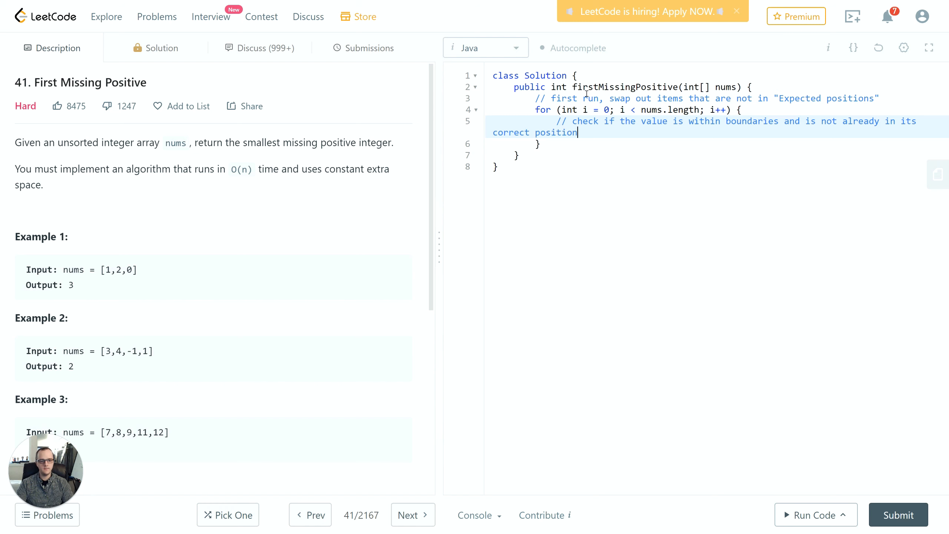
type("if (n")
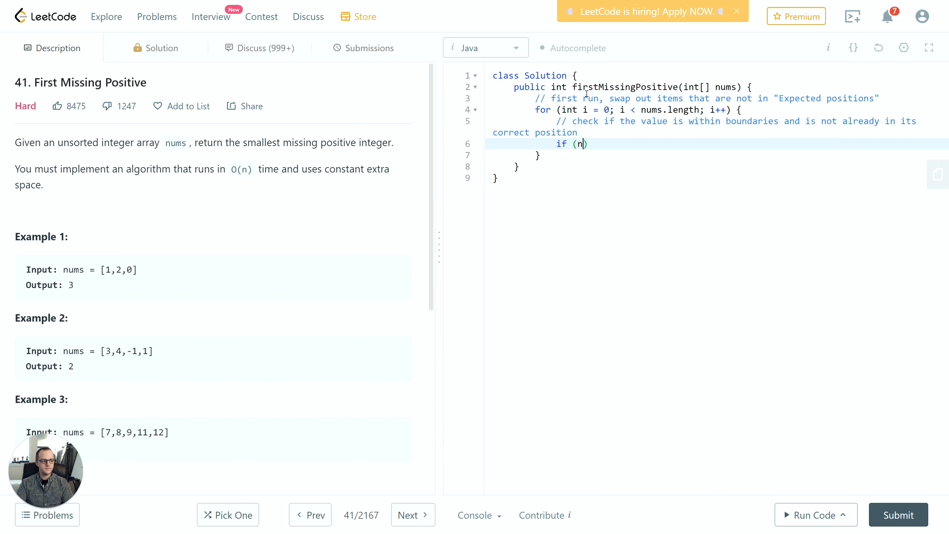
type("ums[i] > 0")
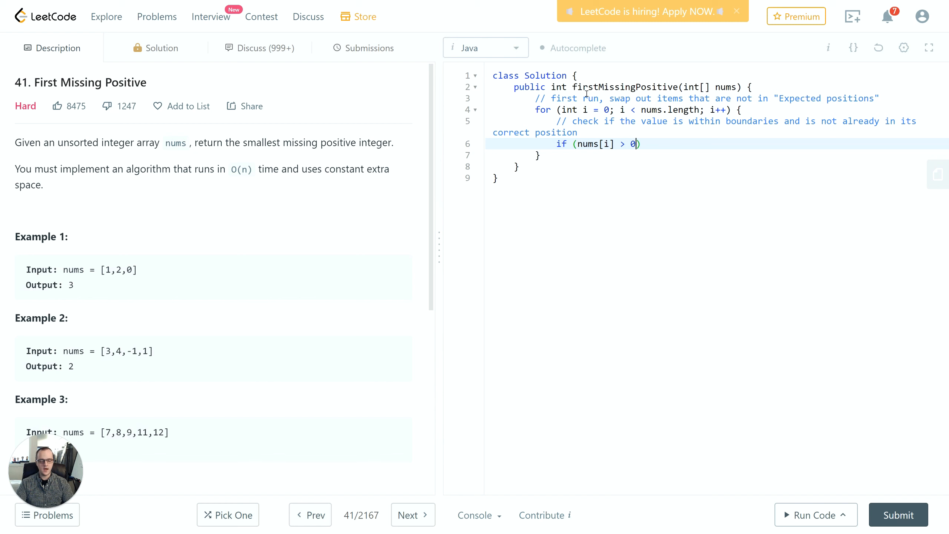
type("&& nums[]")
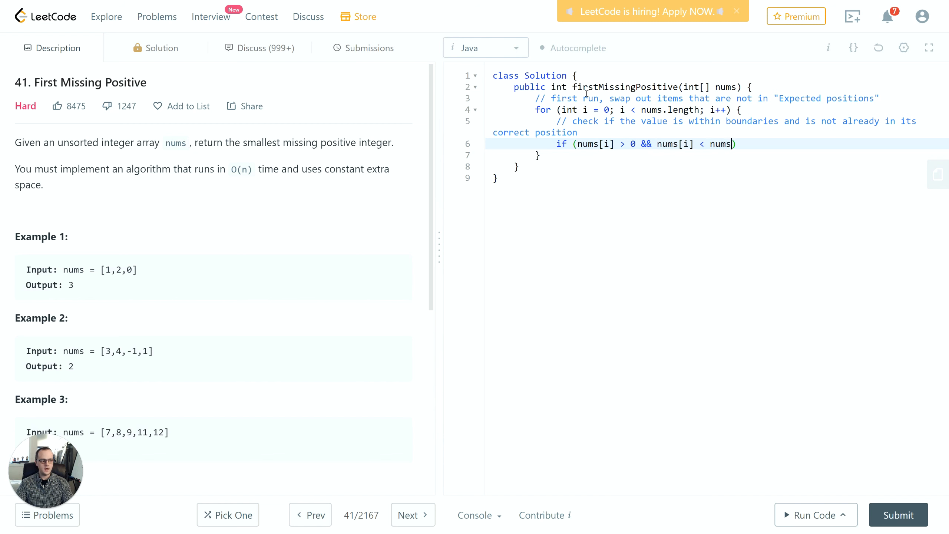
type(".length && n")
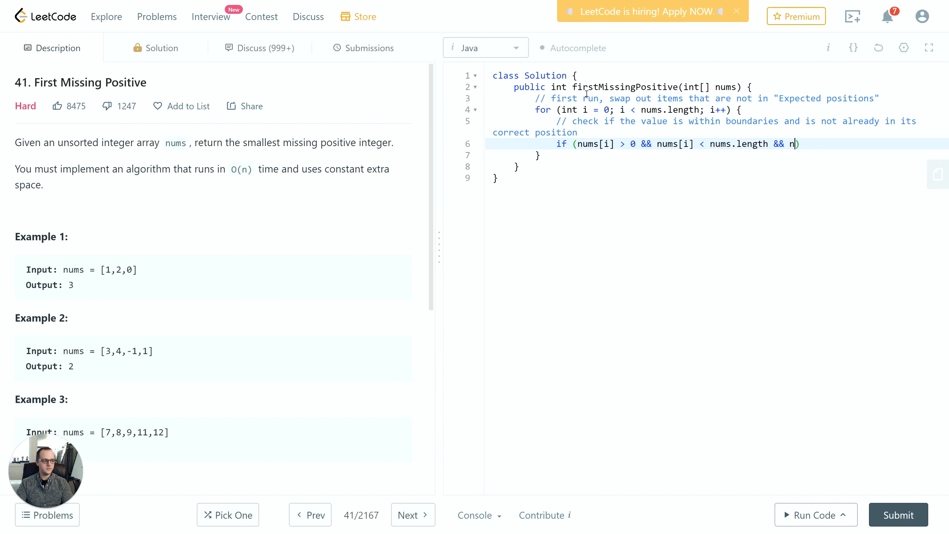
type("ums[i]")
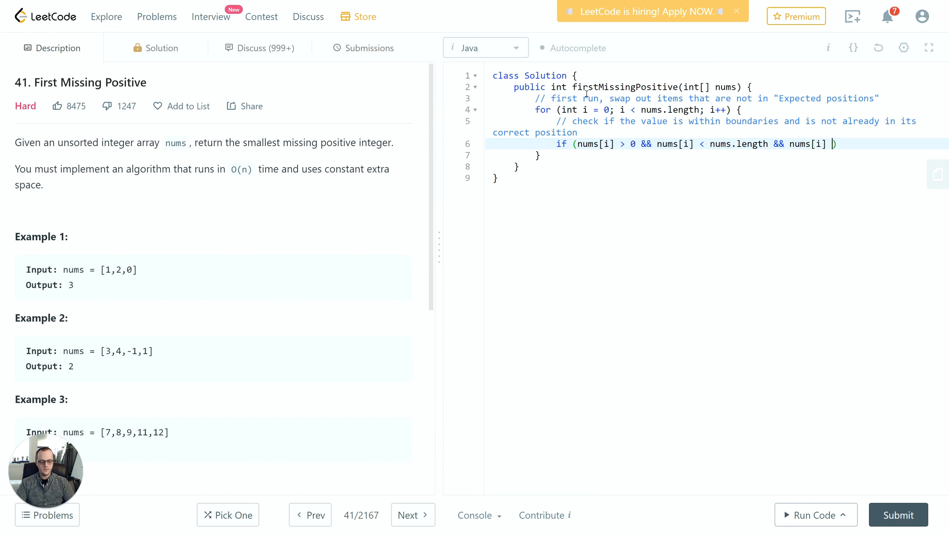
type("!= i + 1) {")
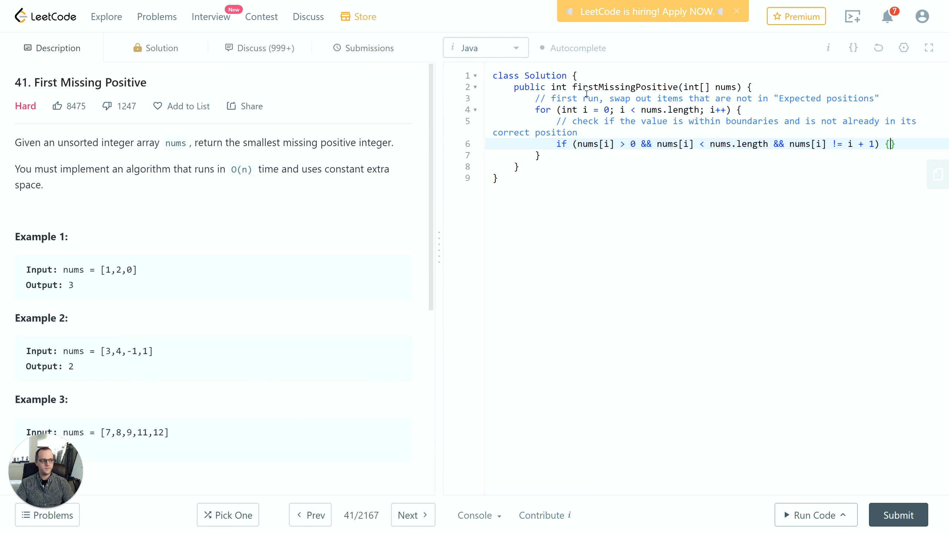
Store the target index tmp = nums[i] - 1 and comment on values not in position
type("int")
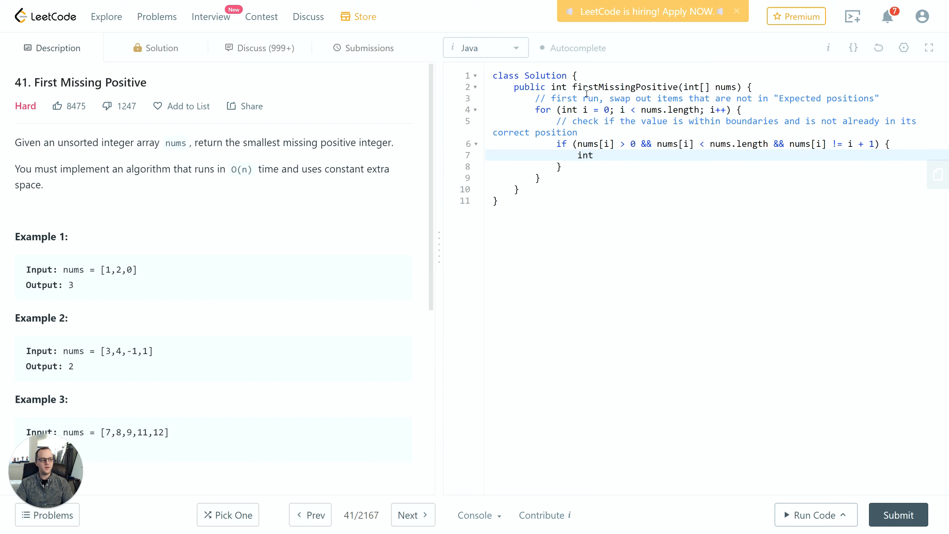
type("tmp nums[i]")
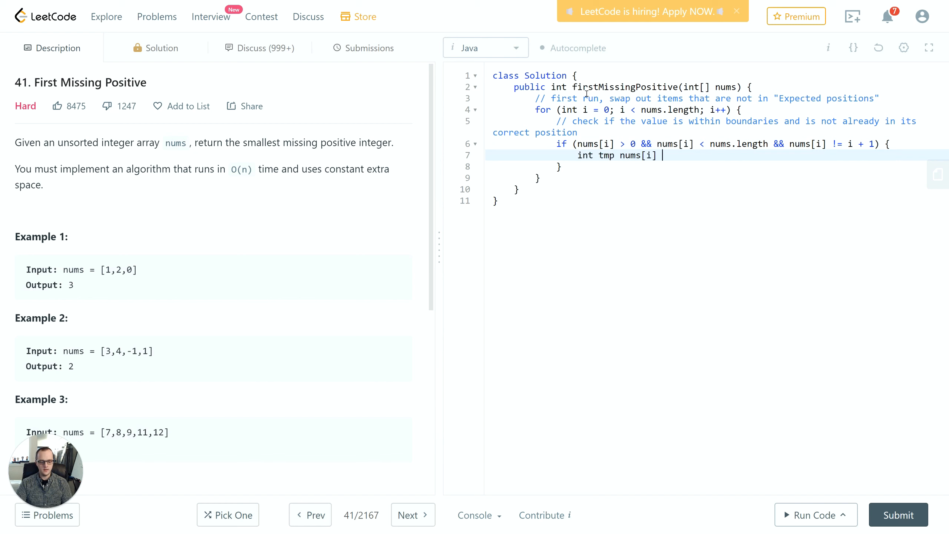
type("- 1;")
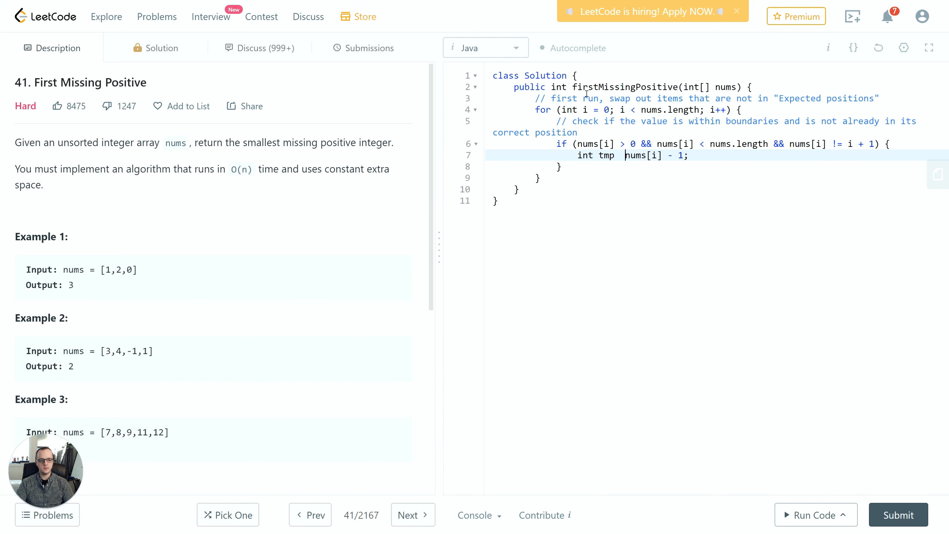
type("=")
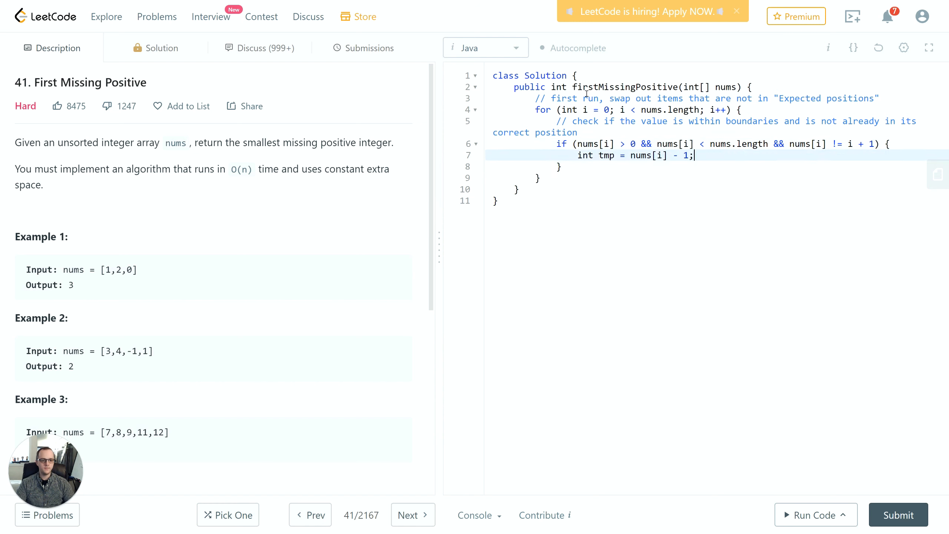
key("enter")
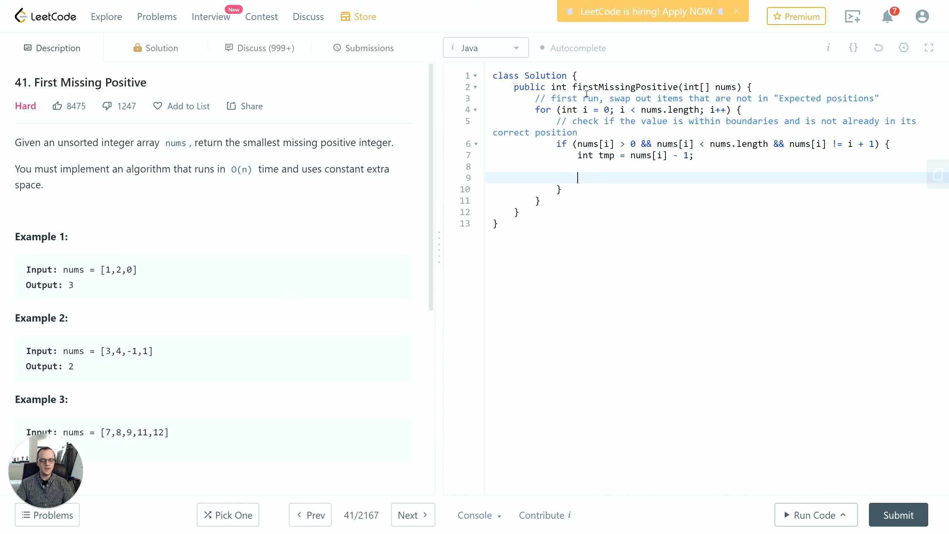
type("// also ensure value to sw")
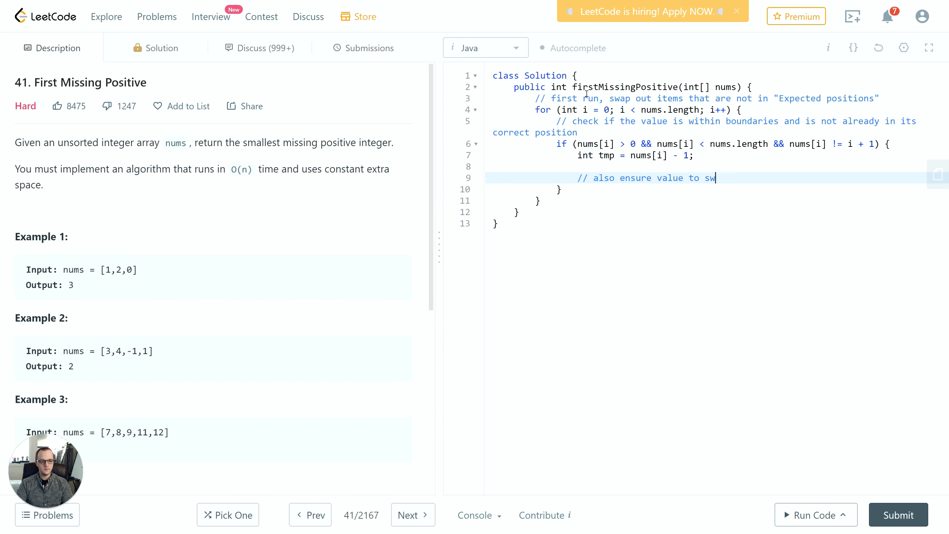
type("ap is not in correc tp")
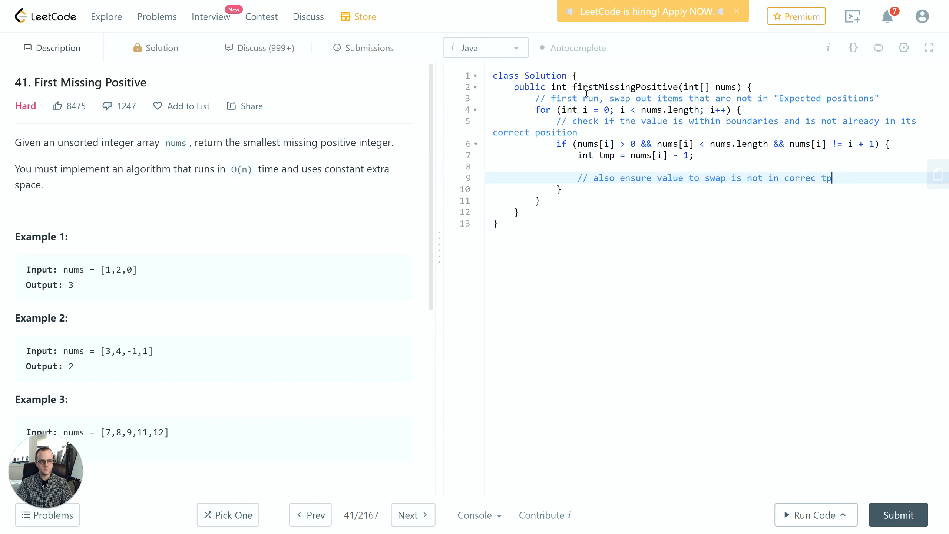
key("Backspace")
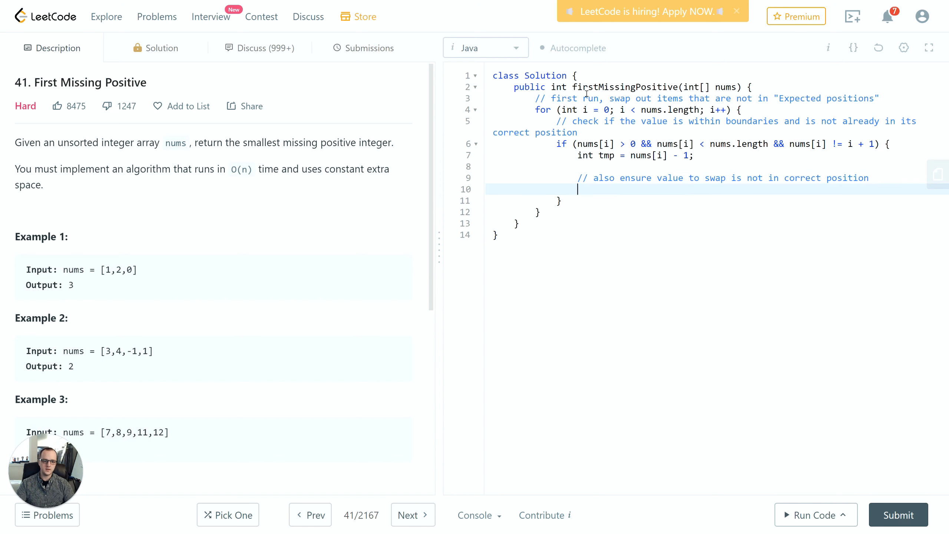
Swap nums[i] with nums[tmp] when they differ, add a '// rewind' comment, and finish the loop
type("if (nu")
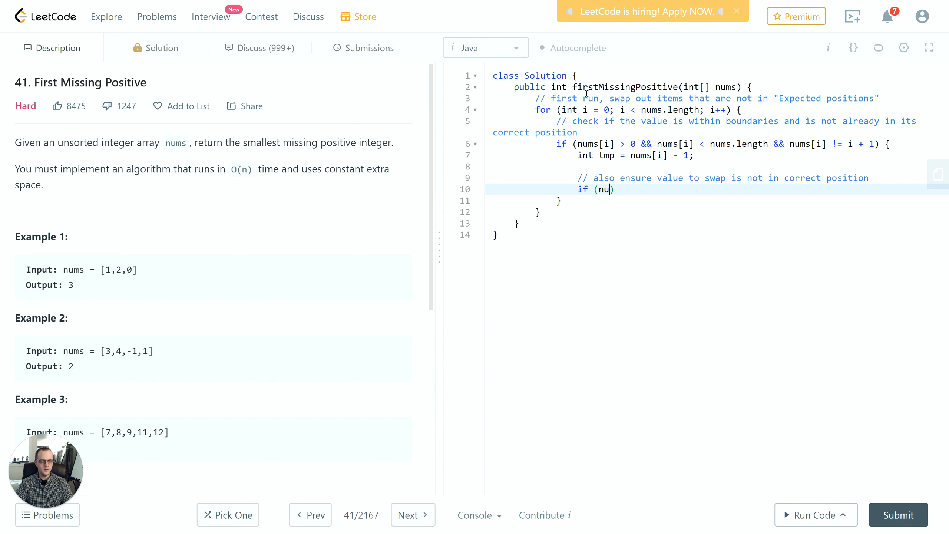
type("ms[tmp]")
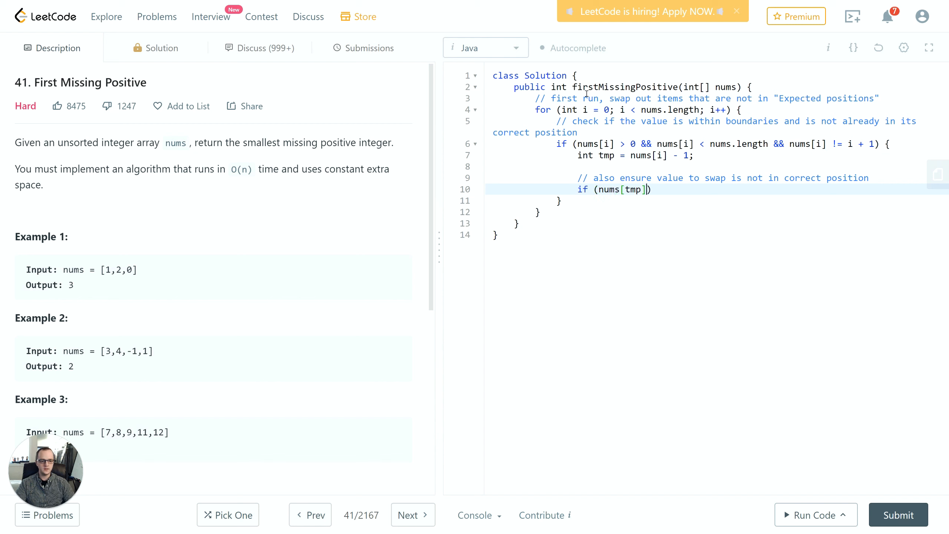
type("!= tmp + 1")
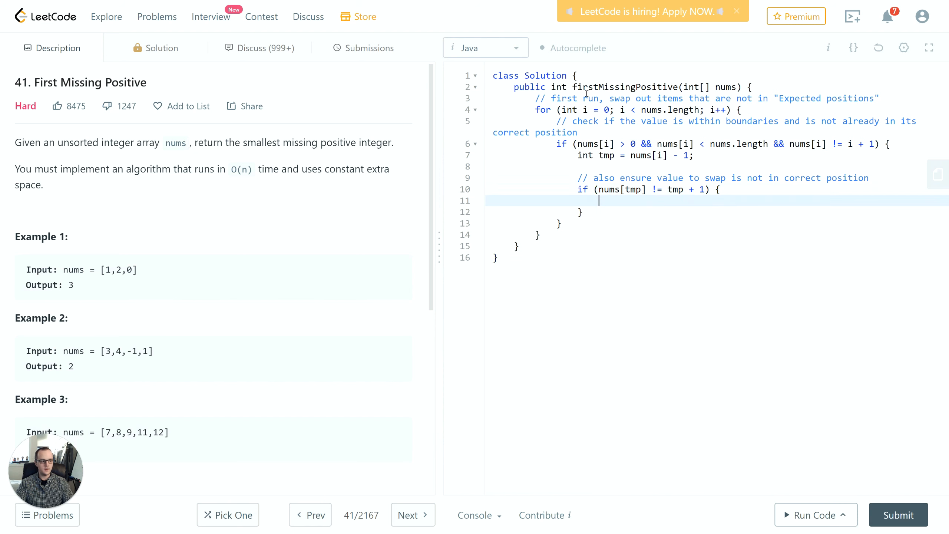
type("nums[i]")
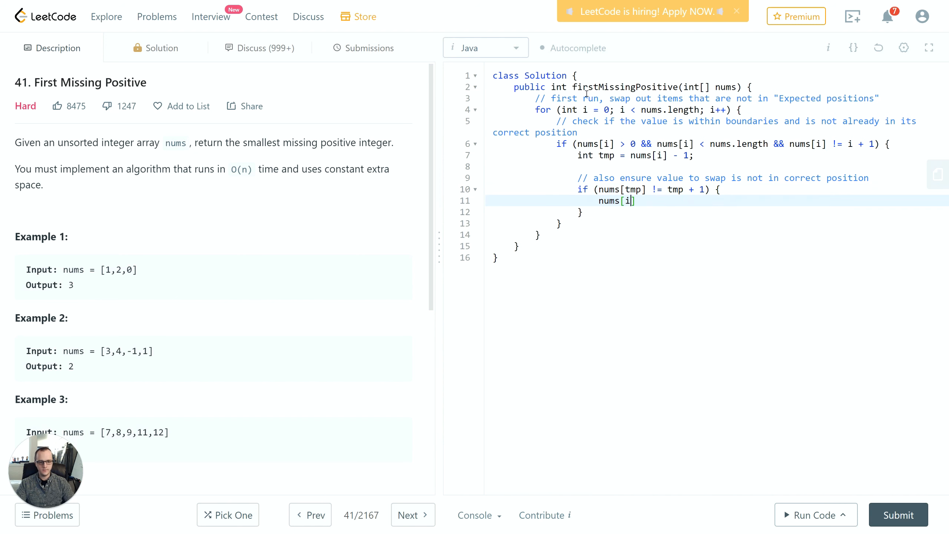
type("= nums[tmp];")
type("nums[tmp] = t")
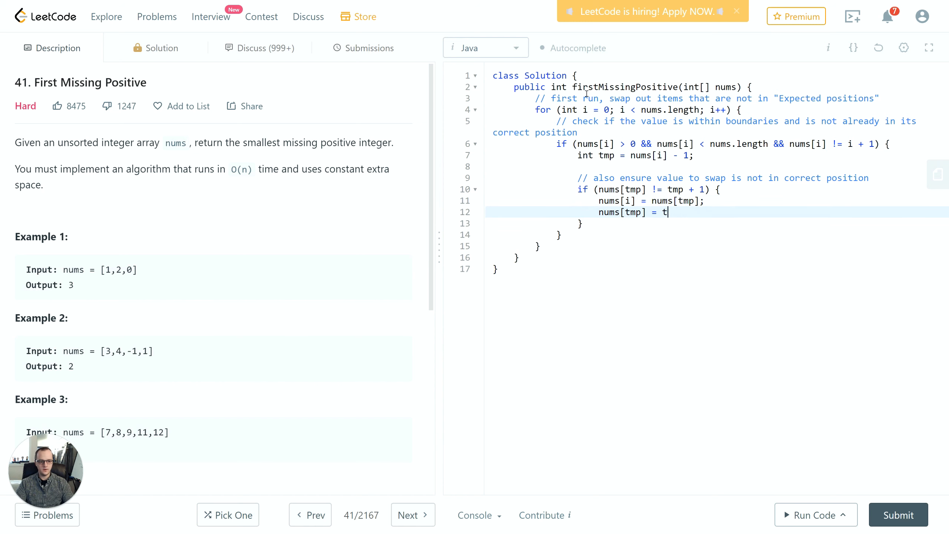
type("mp + 1;")
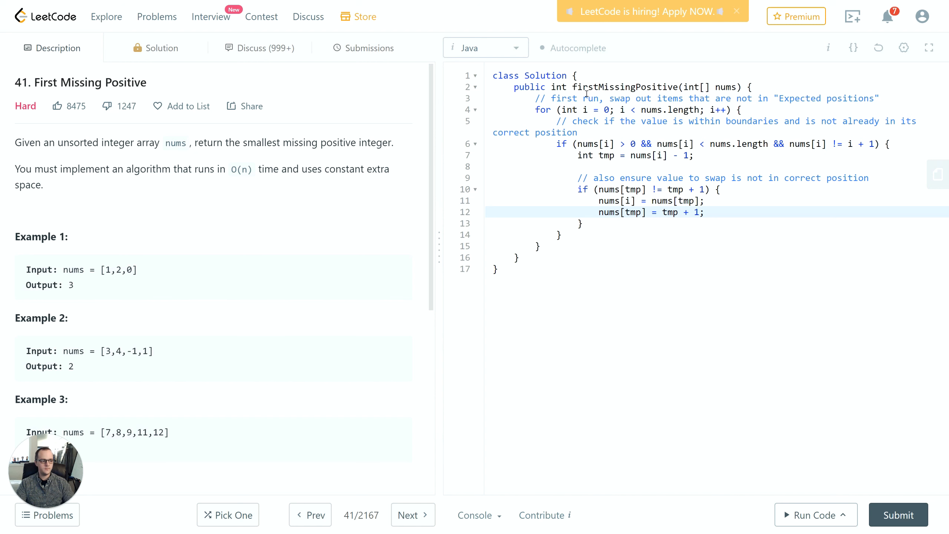
type("// re")
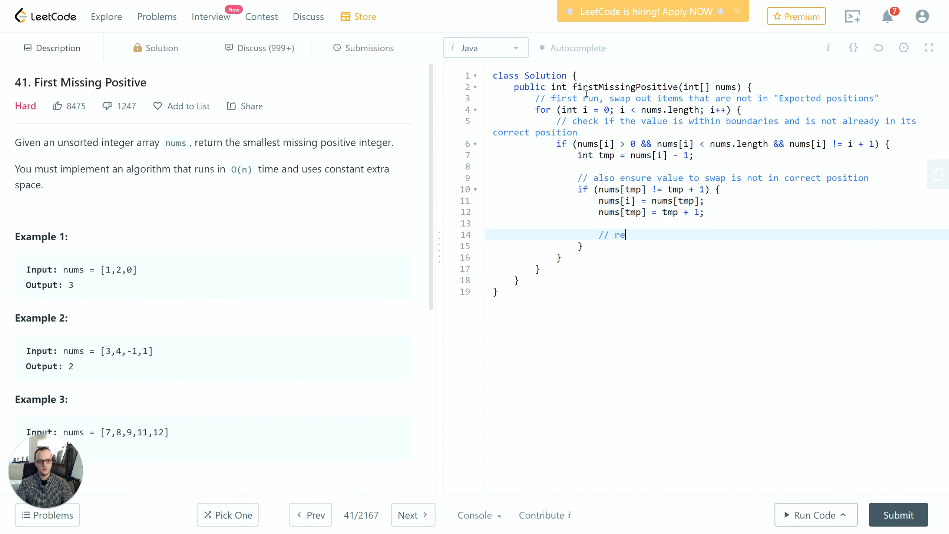
type("wind to perform same check on swapped item")
type("i--;")
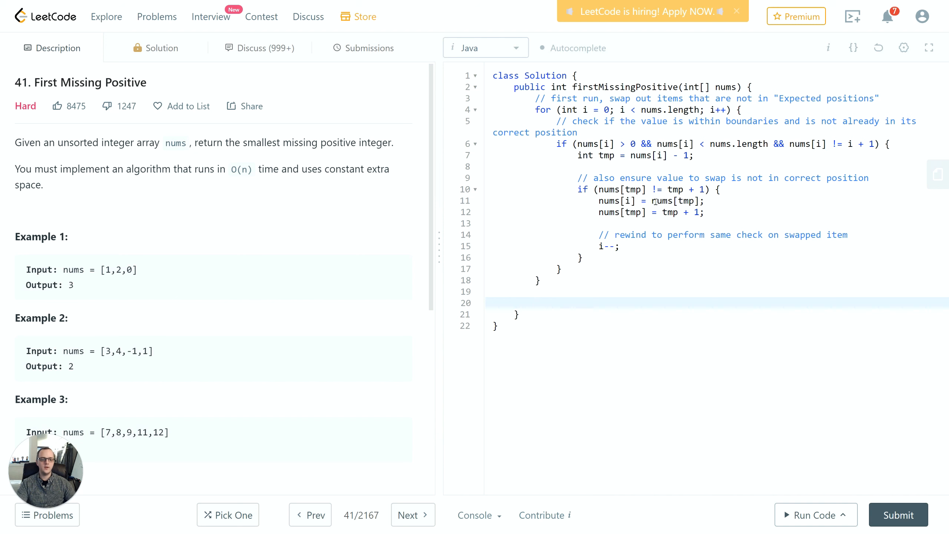
left_click(535, 302)
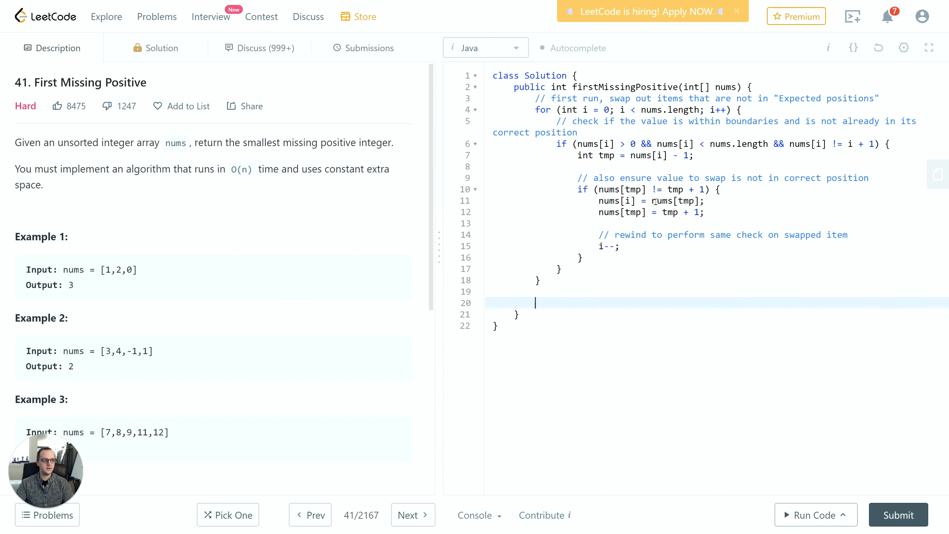
Add a second-run comment and a for loop over i from 0 to nums.length
type("// second r")
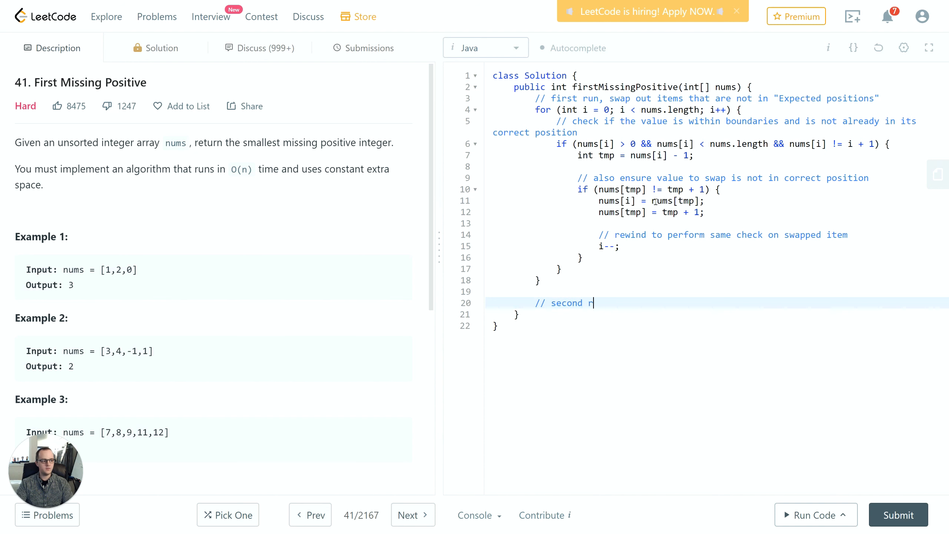
type("un, scan until we")
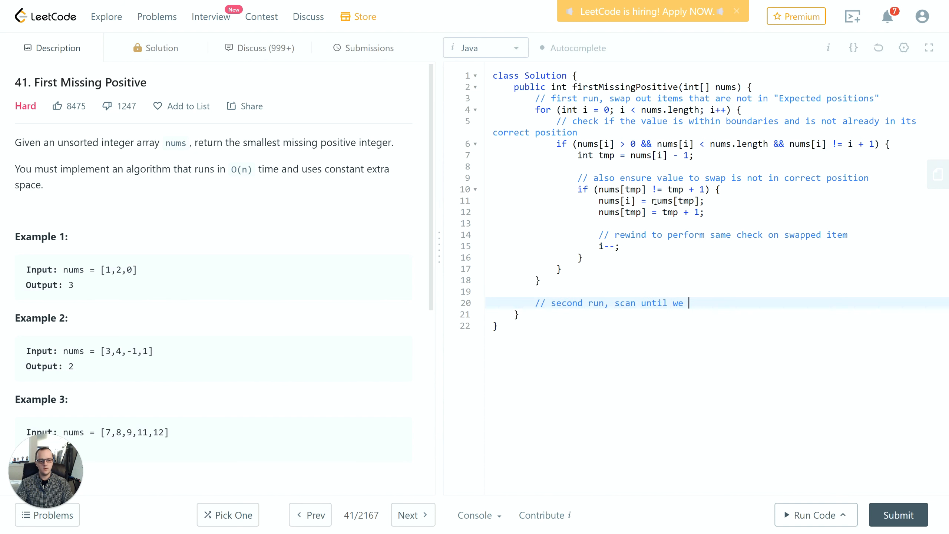
type("find something unexpected")
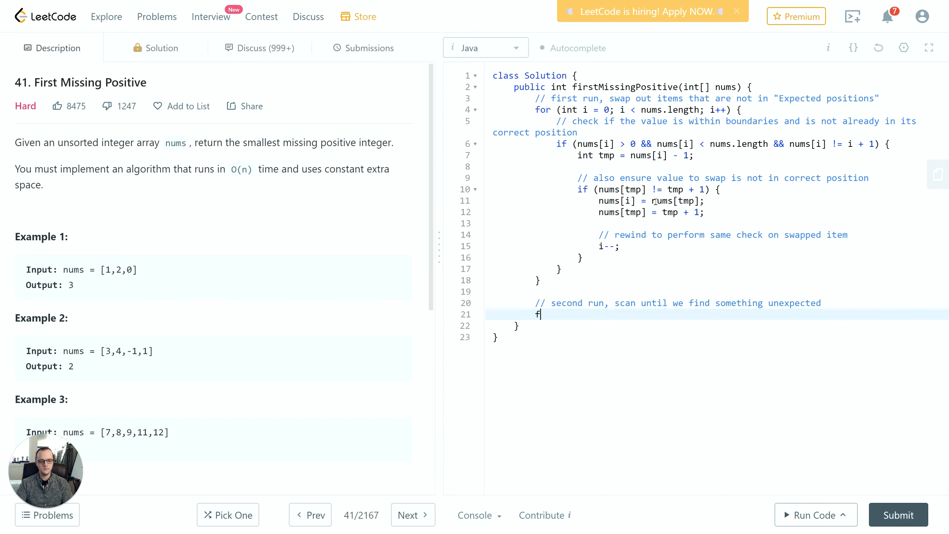
type("or (int i)")
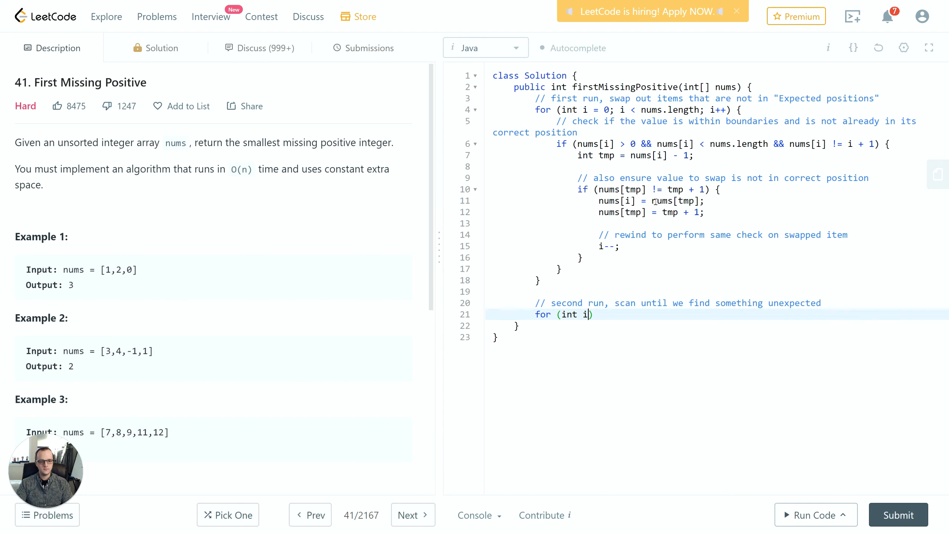
type("= 0; i <")
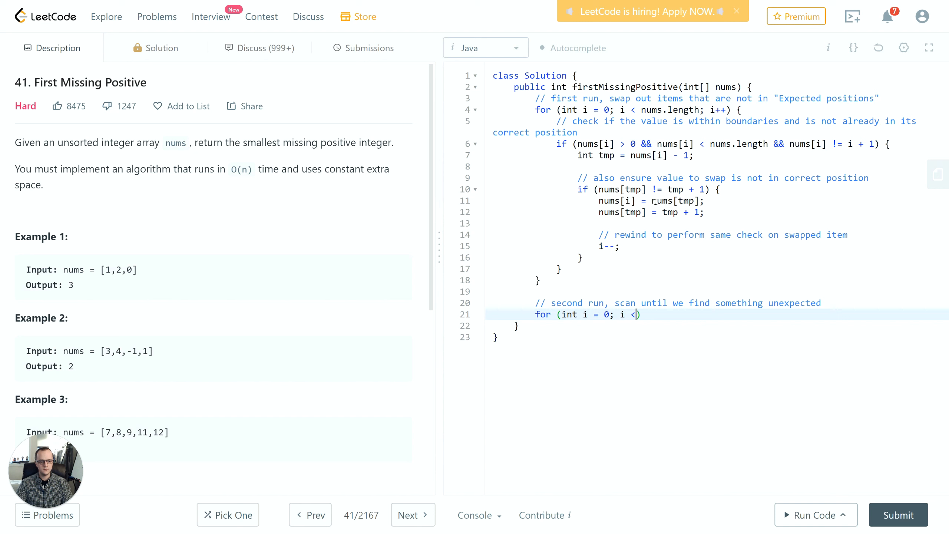
type("nums.length; i++")
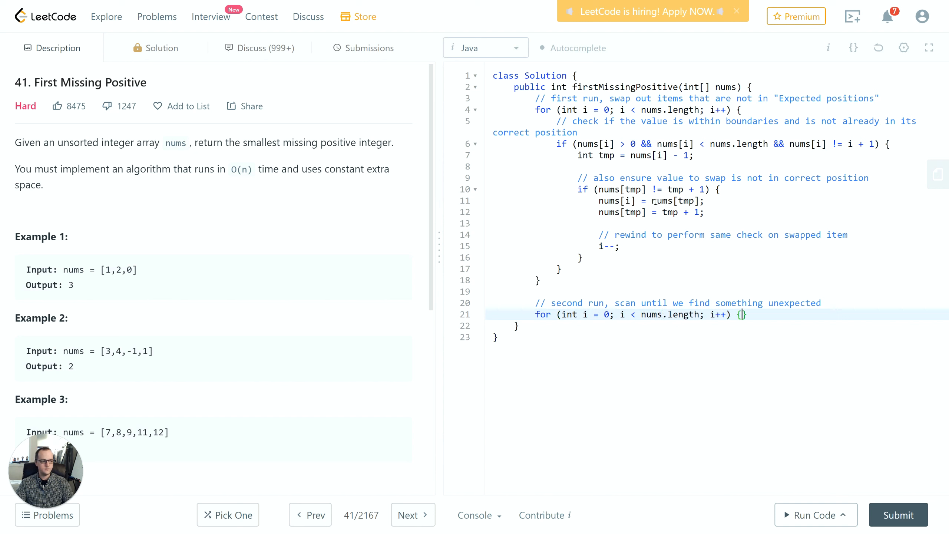
Comment that index should equal item - 1, returning i + 1 on mismatch
type("// index should")
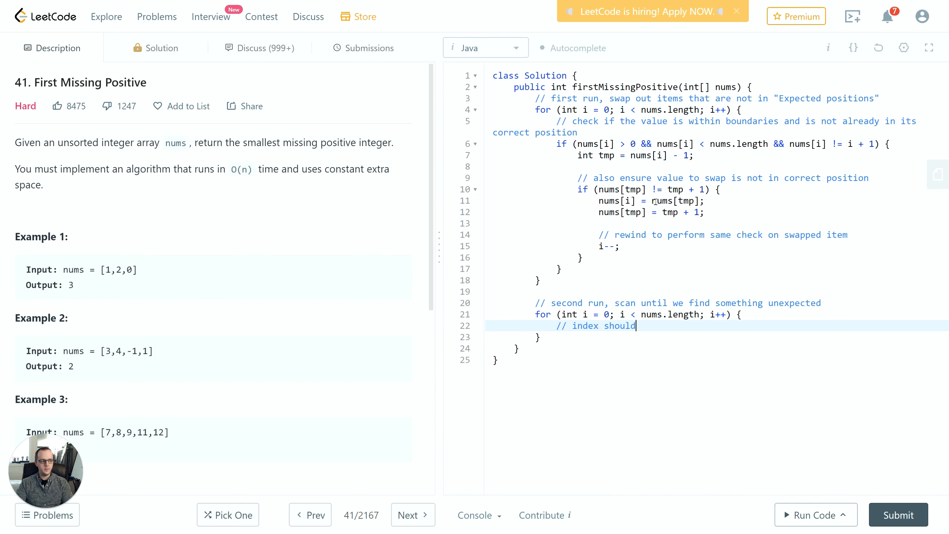
type("be equal to (a")
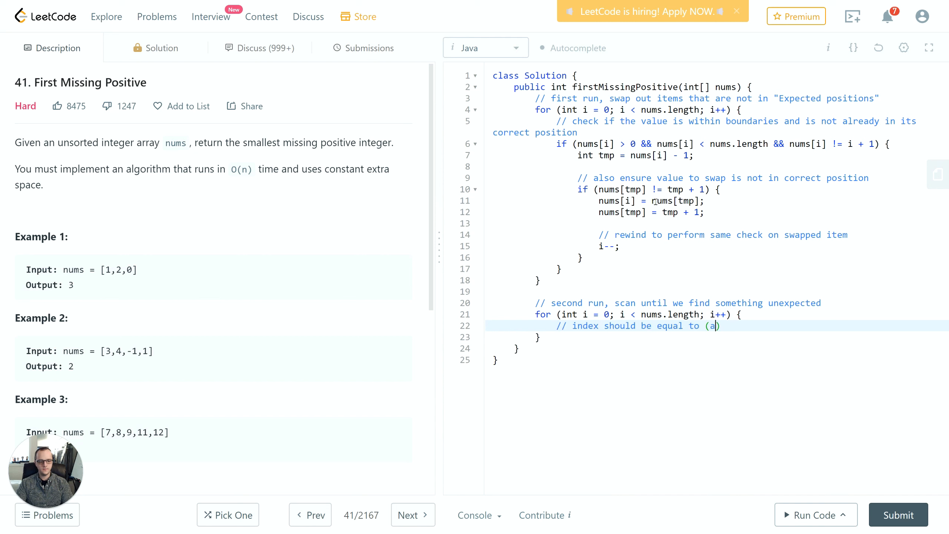
type("ctual")
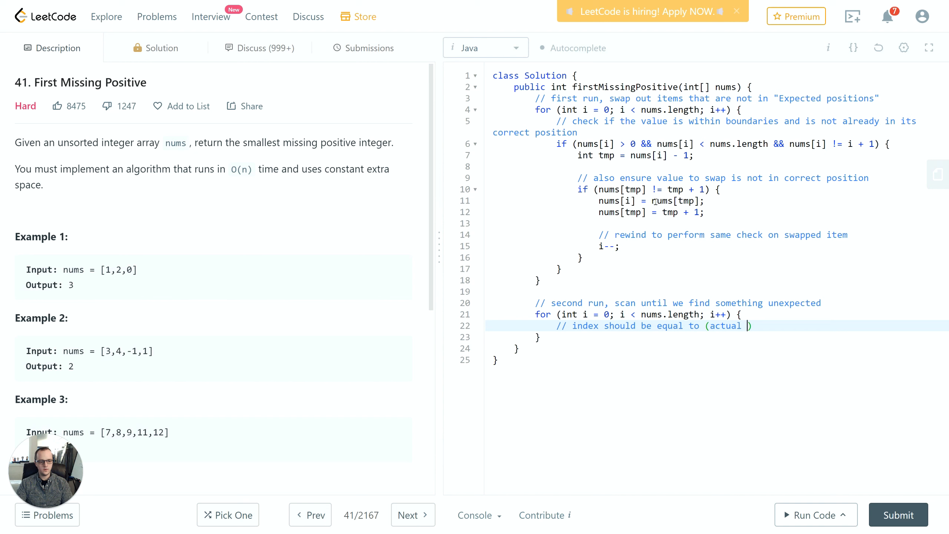
type("item - 1)")
type("ret")
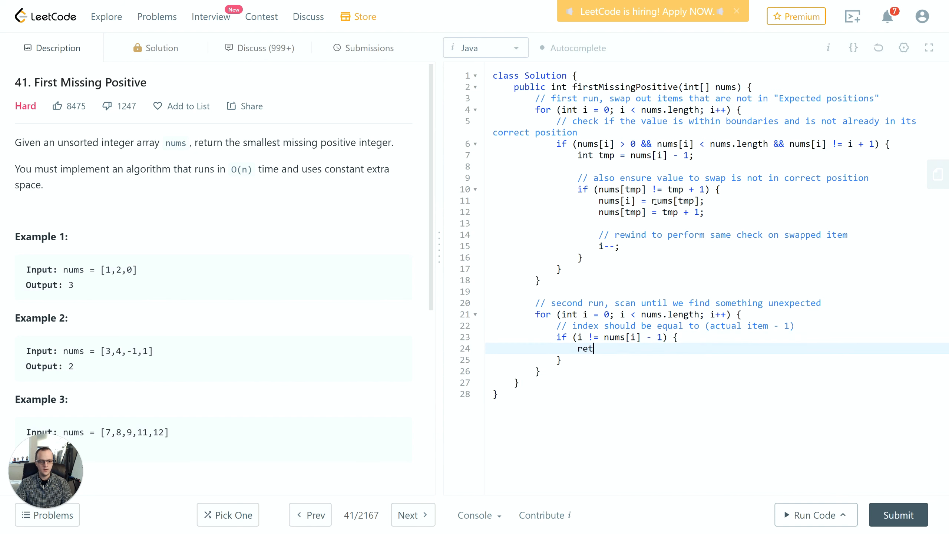
type("urn i +")
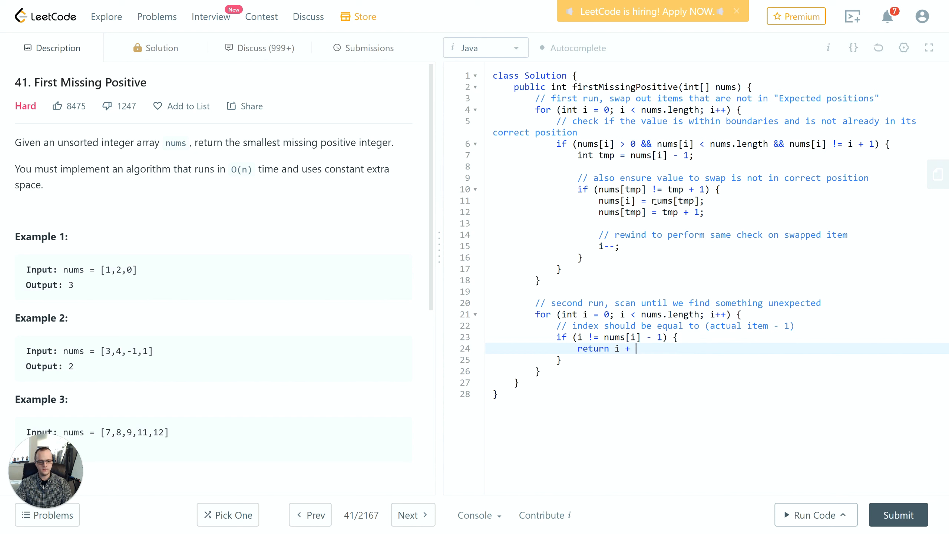
type("1;")
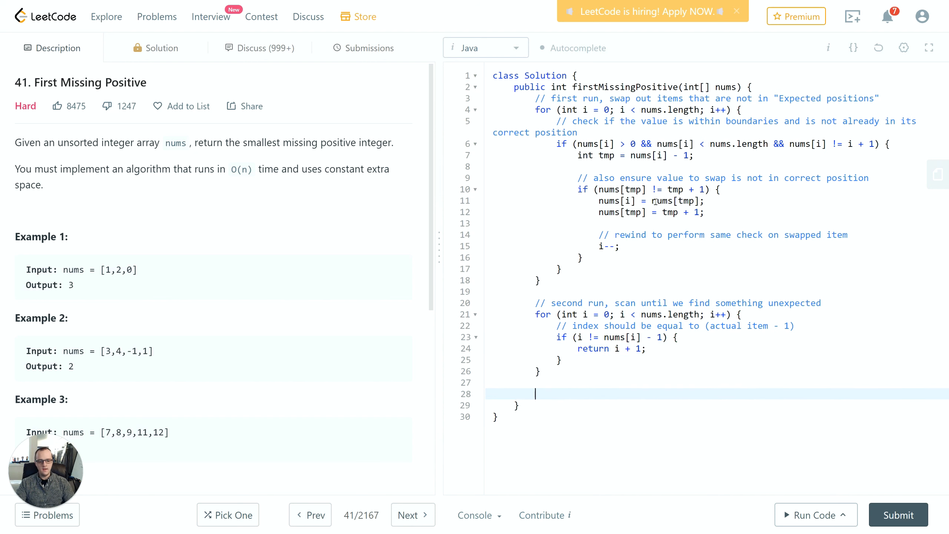
Return nums.length + 1 when nothing is missing, and submit the solution
type("// if no unexpected, we have 1...,")
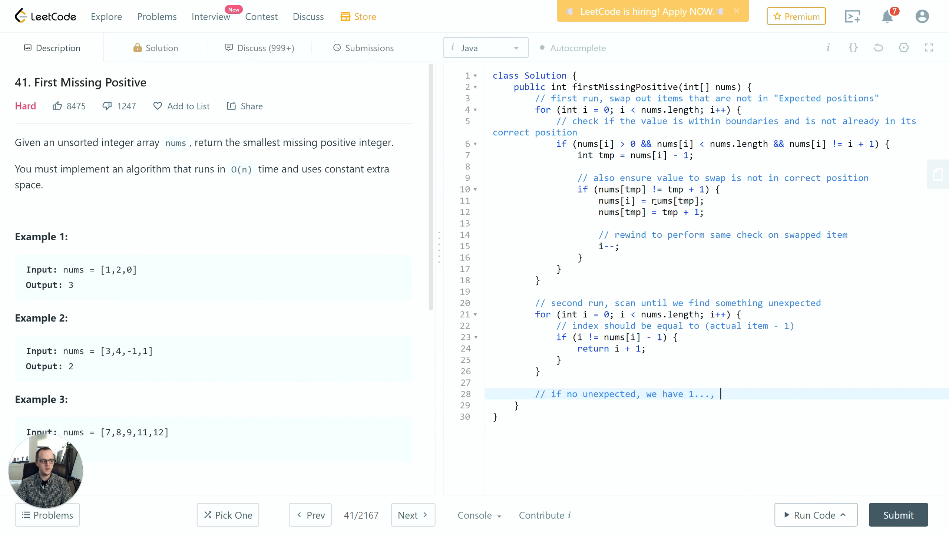
type("return n + 1")
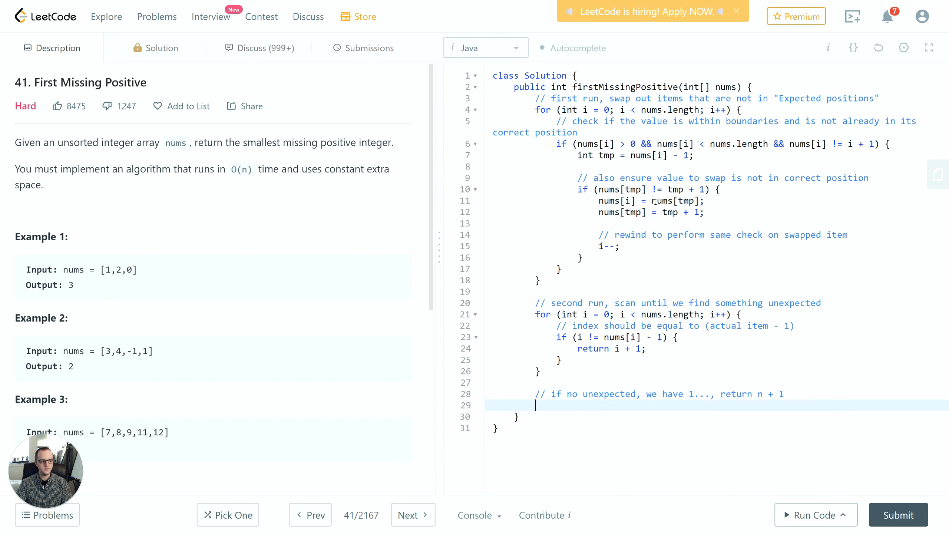
type("return nums.length + 1;")
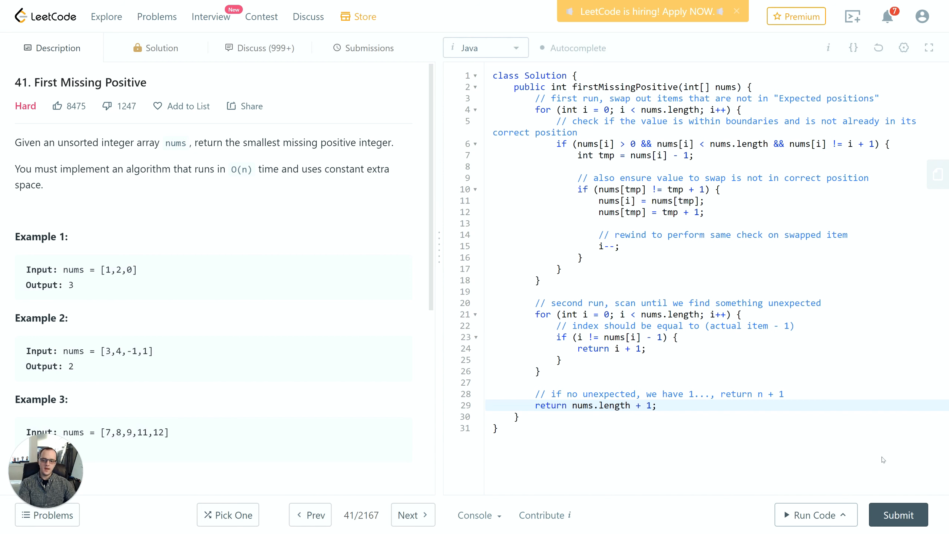
left_click(899, 515)
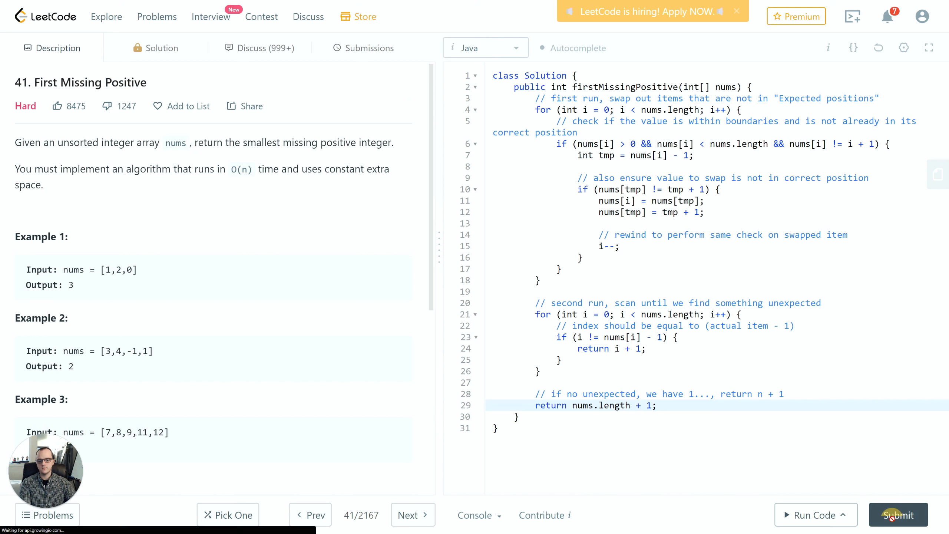
left_click(898, 514)
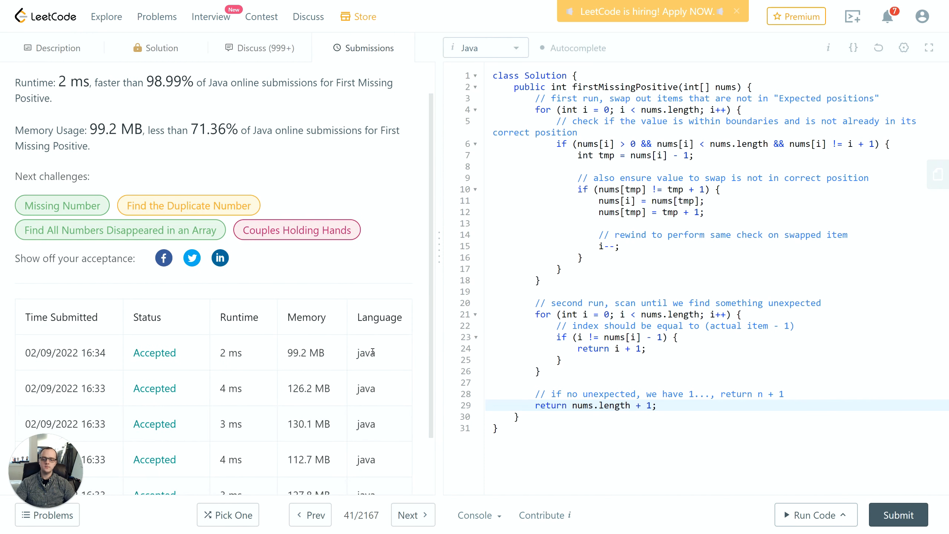